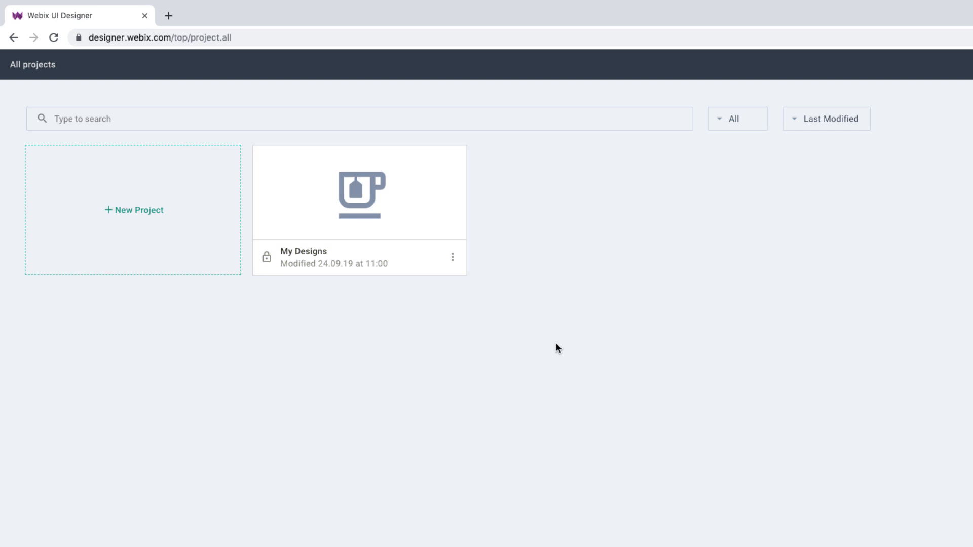
{"action": "mouse_move", "coordinate": [412, 221]}
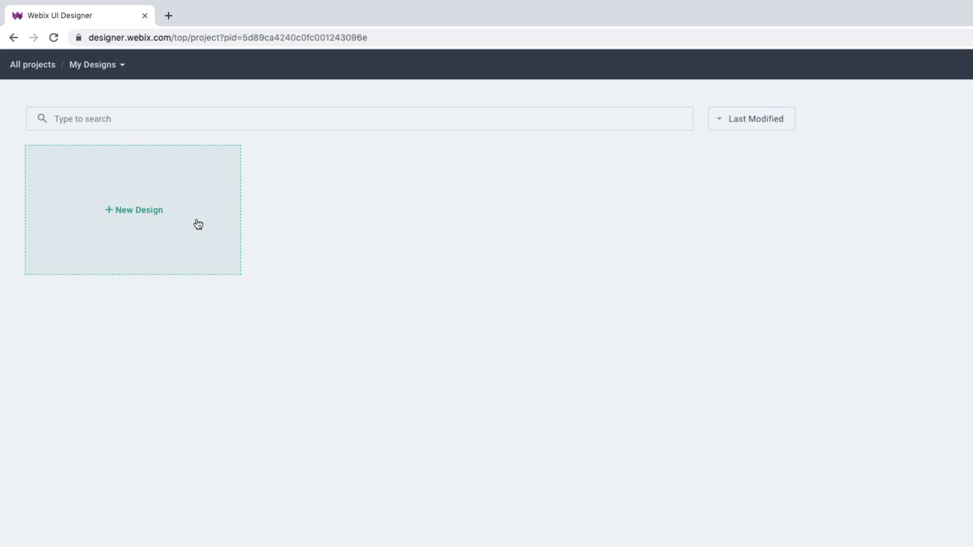
Open the My Designs project card and begin a new design inside it.
{"action": "left_click", "coordinate": [133, 210]}
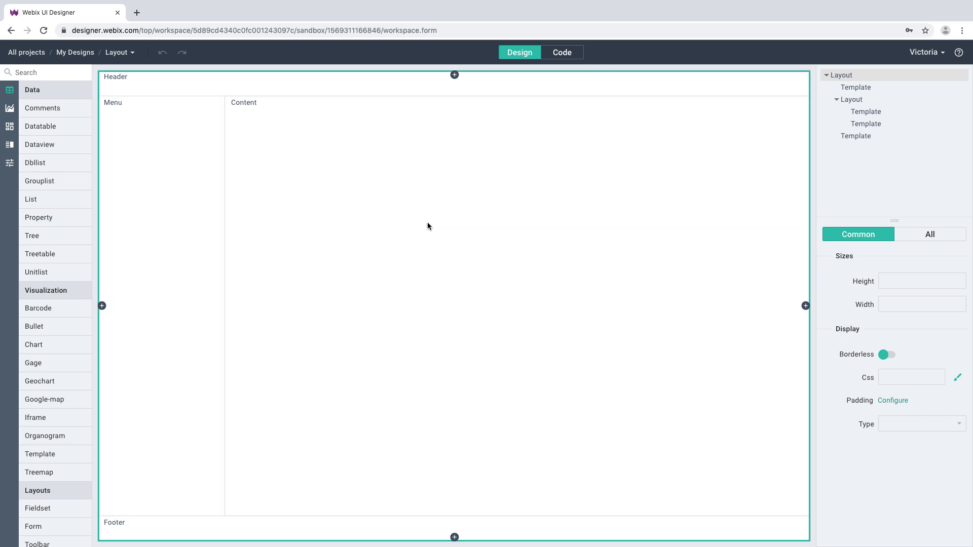
Add toolbar, sidebar, movie datatable, bar chart and world map widgets to the layout cells.
{"action": "scroll", "scroll_direction": "down", "scroll_amount": 3}
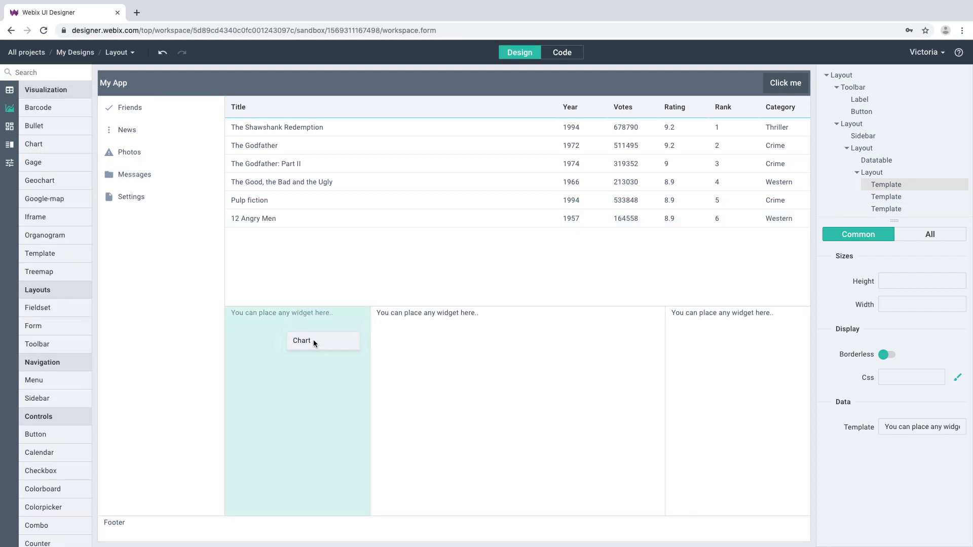
{"action": "left_click", "coordinate": [301, 340]}
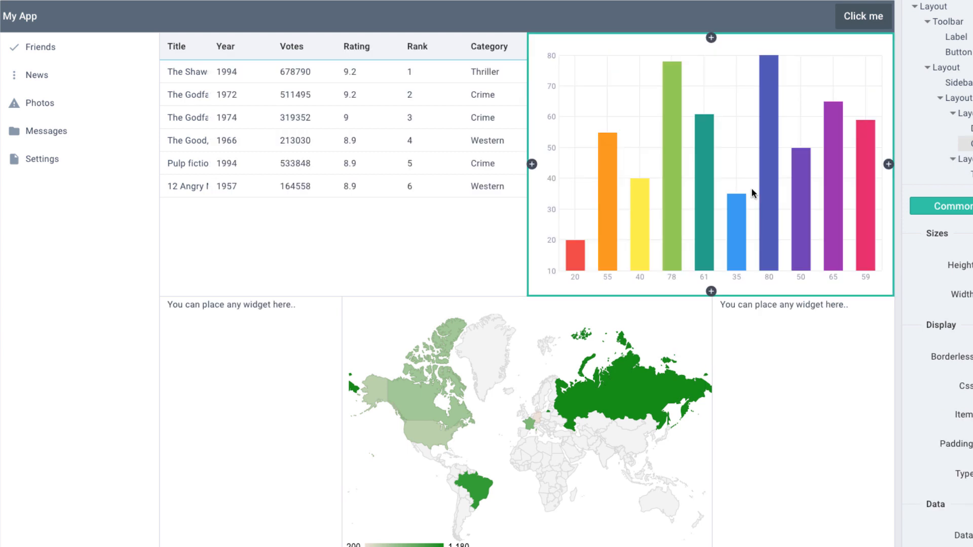
{"action": "mouse_move", "coordinate": [351, 215]}
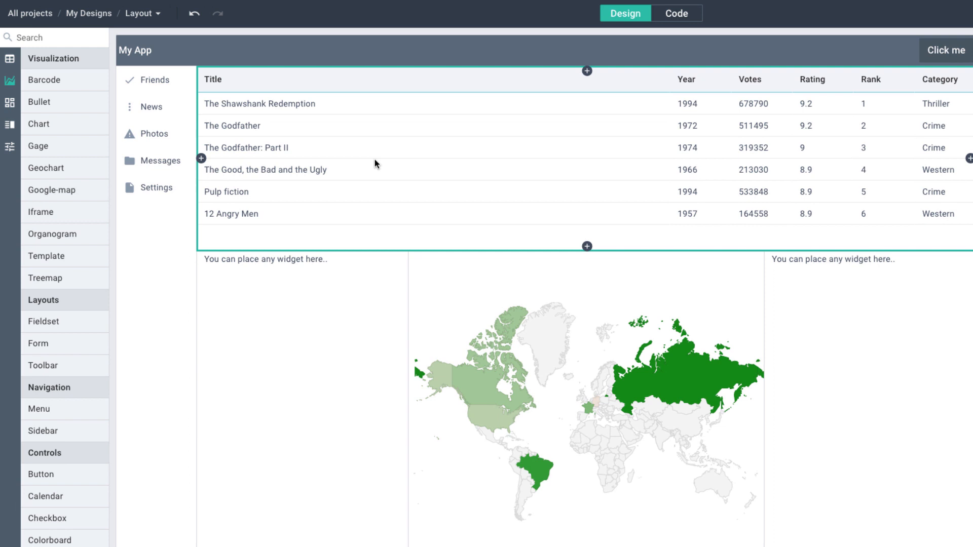
{"action": "mouse_move", "coordinate": [194, 12]}
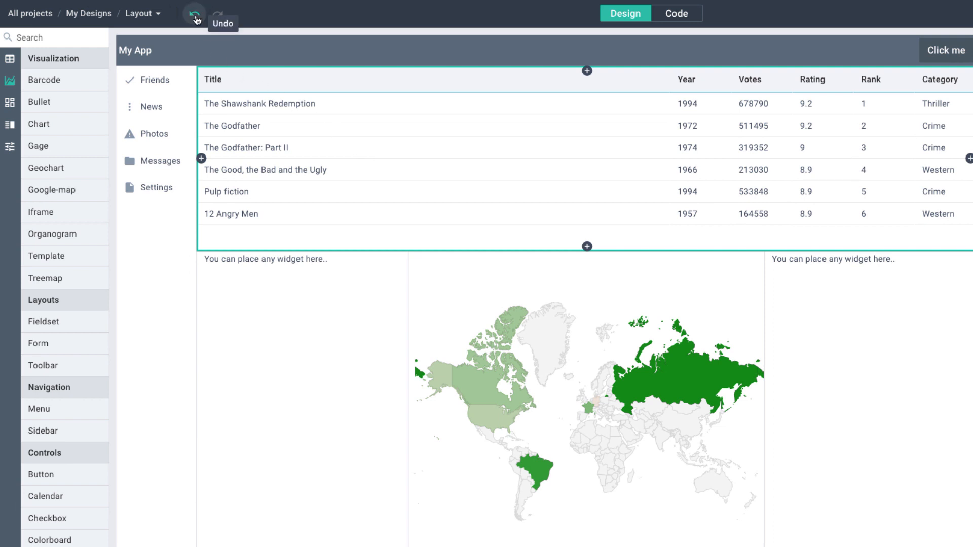
Undo the removal of the bar chart and select it on the canvas.
{"action": "left_click", "coordinate": [194, 13]}
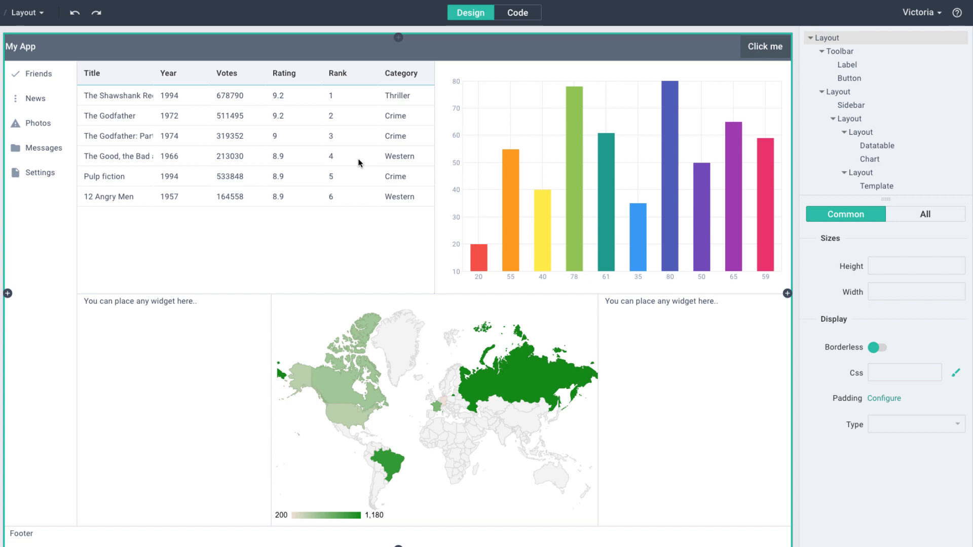
{"action": "left_click", "coordinate": [249, 155]}
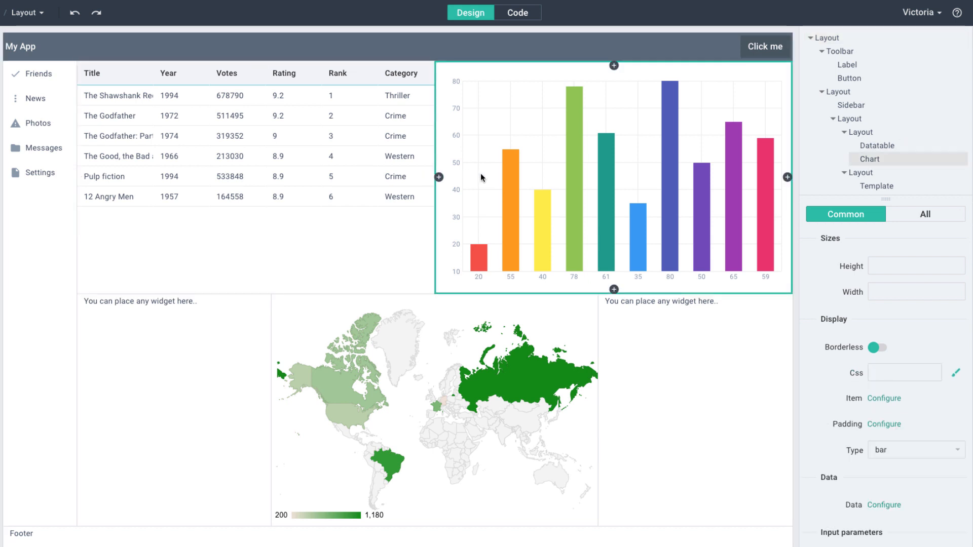
Set the bar chart's Width to 300, then select the movie datatable.
{"action": "type", "text": "300"}
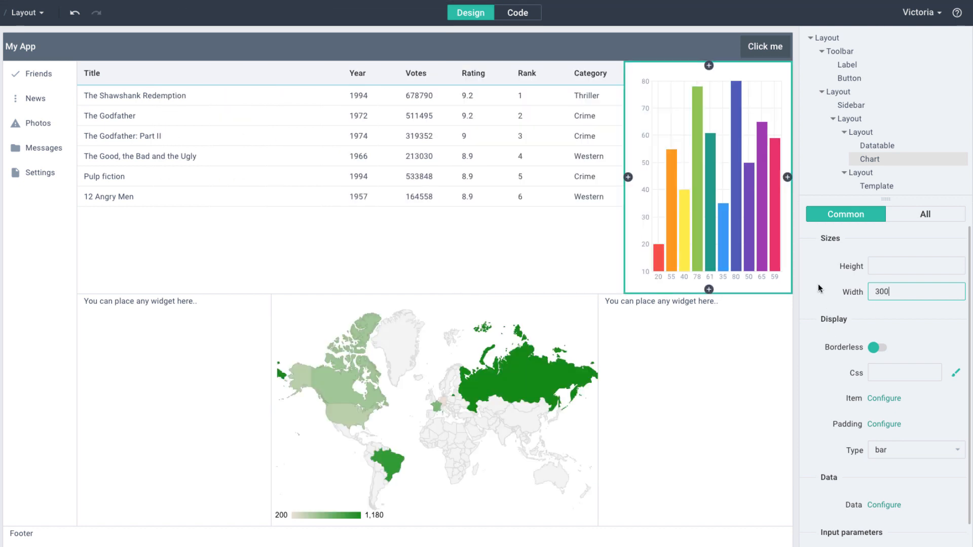
{"action": "left_click", "coordinate": [348, 186]}
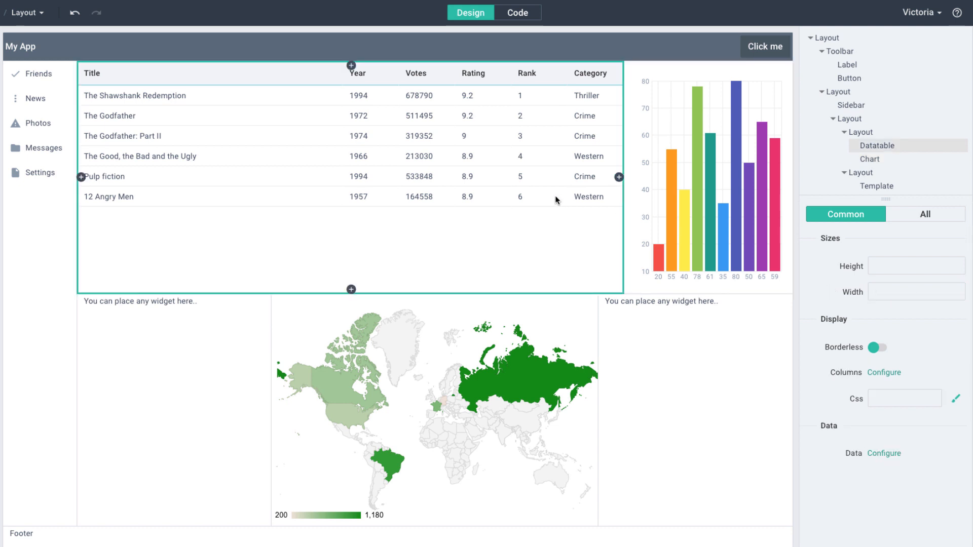
{"action": "mouse_move", "coordinate": [677, 238]}
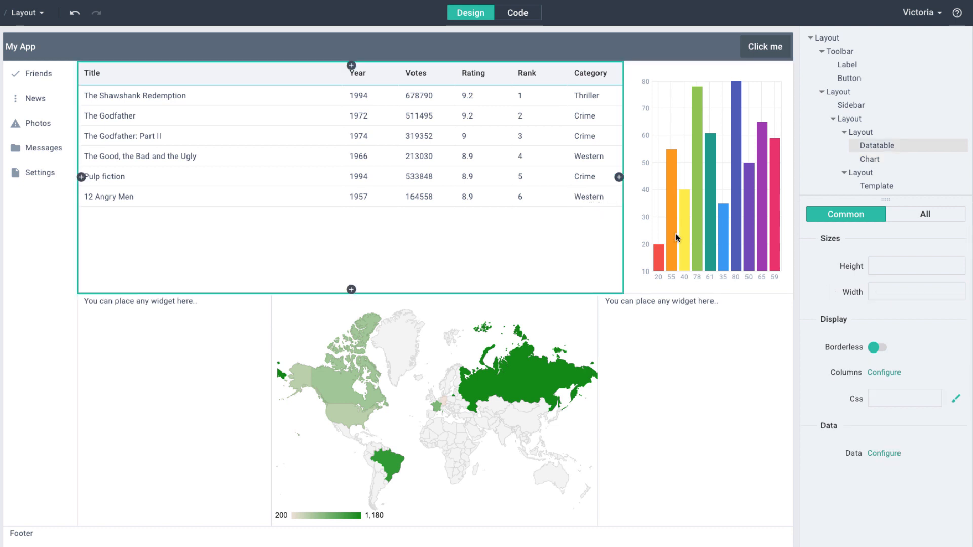
Drag the Title column to last place and enable LiveValidation and Math.
{"action": "left_click", "coordinate": [884, 372]}
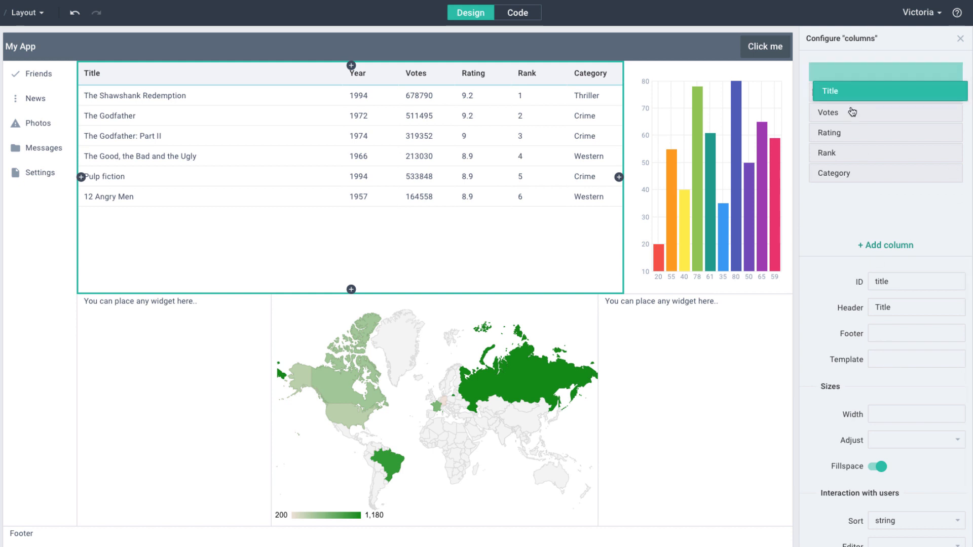
{"action": "left_click_drag", "start_coordinate": [881, 91], "coordinate": [882, 153]}
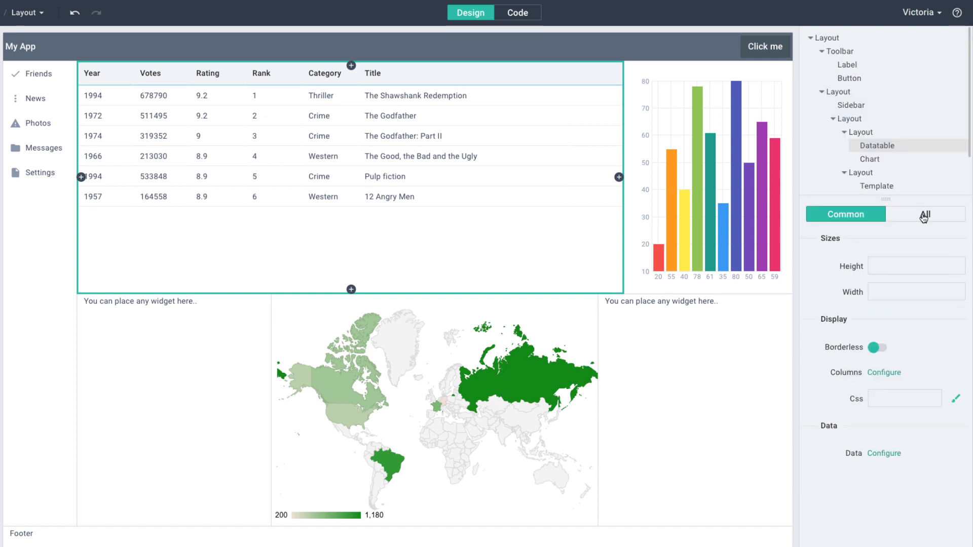
{"action": "left_click", "coordinate": [924, 213]}
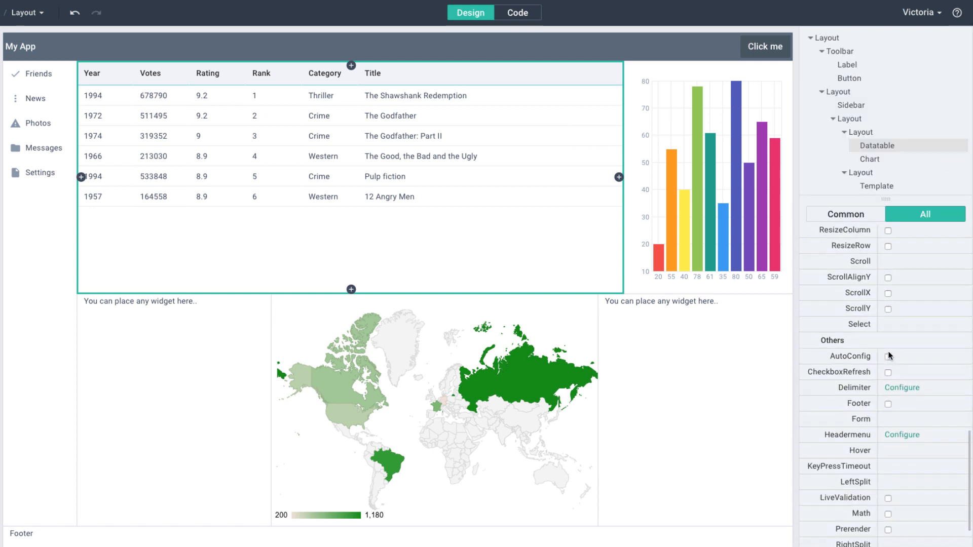
{"action": "scroll", "scroll_direction": "down", "scroll_amount": 3}
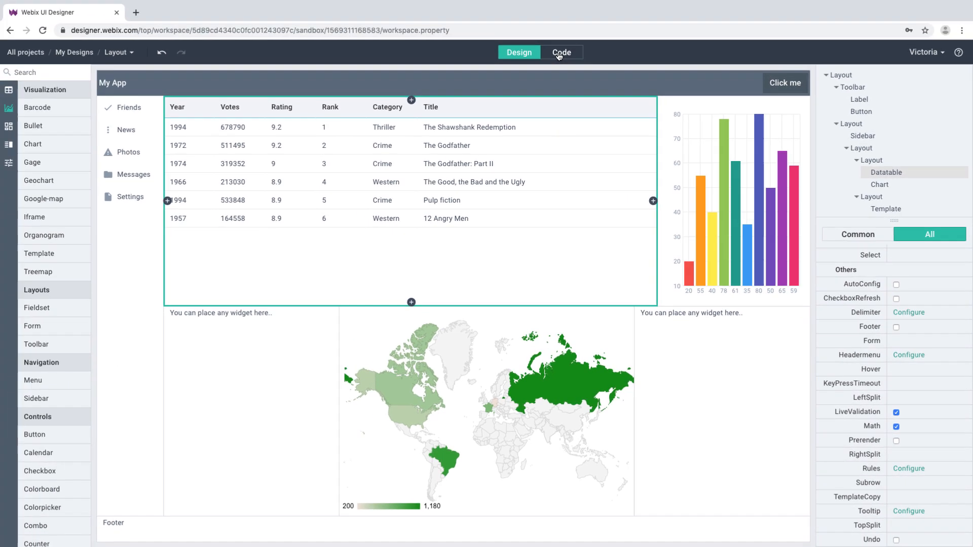
Edit the toolbar label in the code view from 'My App' to 'My Design'.
{"action": "left_click", "coordinate": [560, 52]}
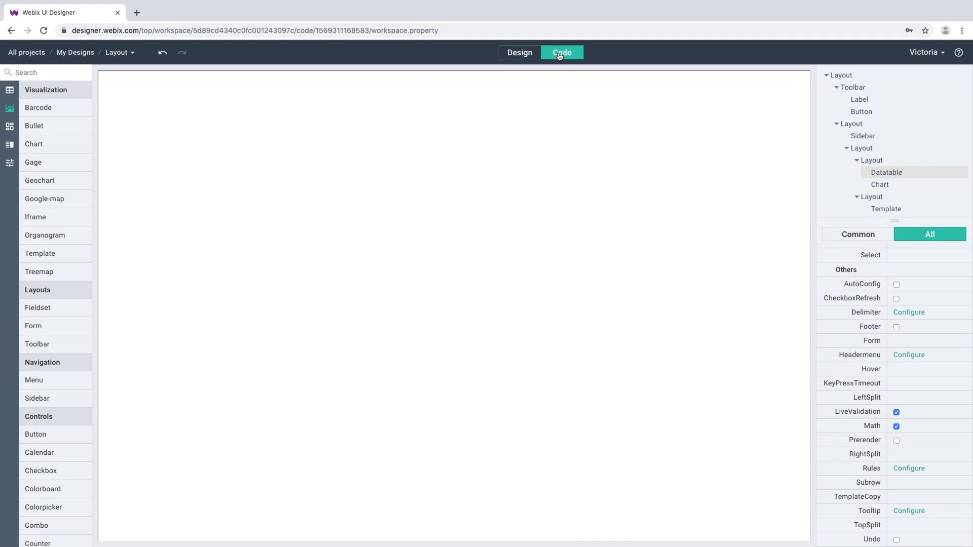
{"action": "left_click", "coordinate": [561, 52]}
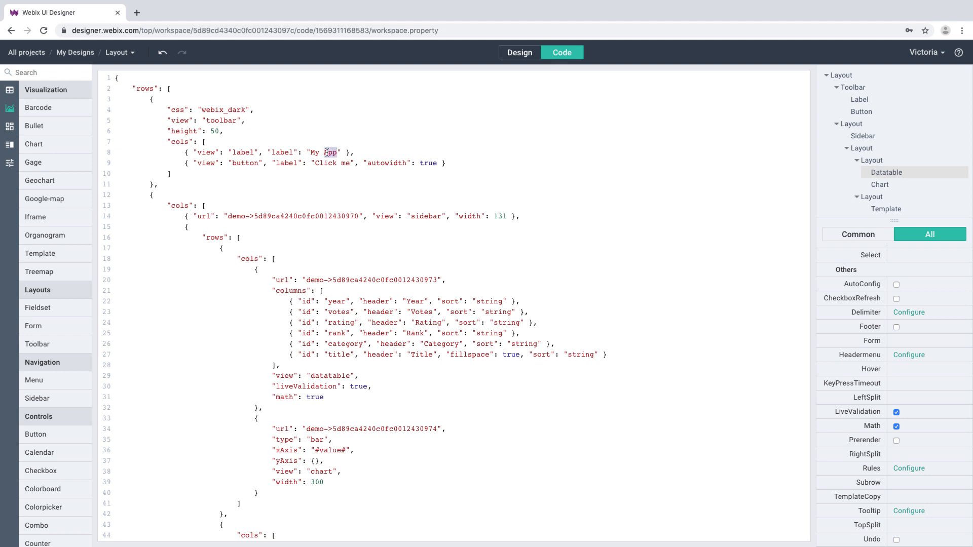
{"action": "type", "text": "Design"}
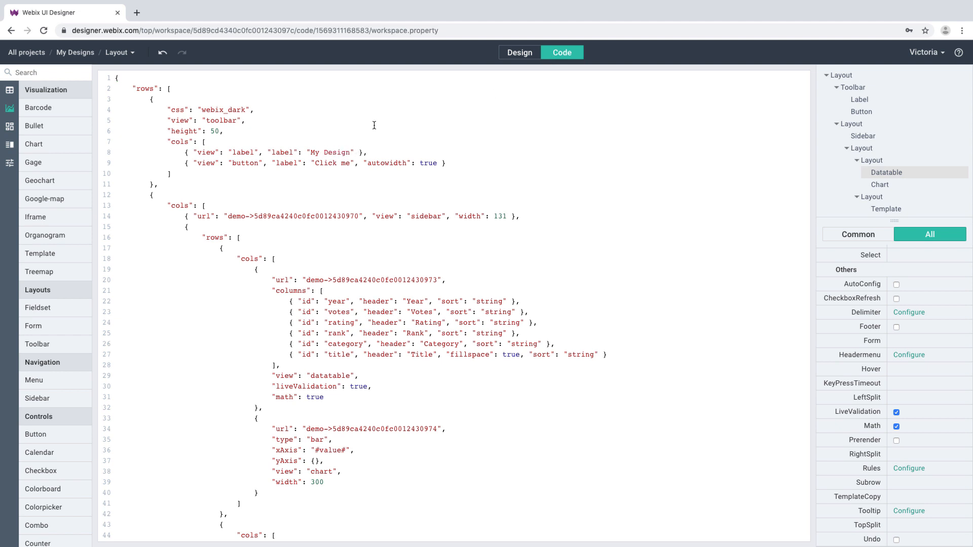
{"action": "left_click", "coordinate": [520, 52]}
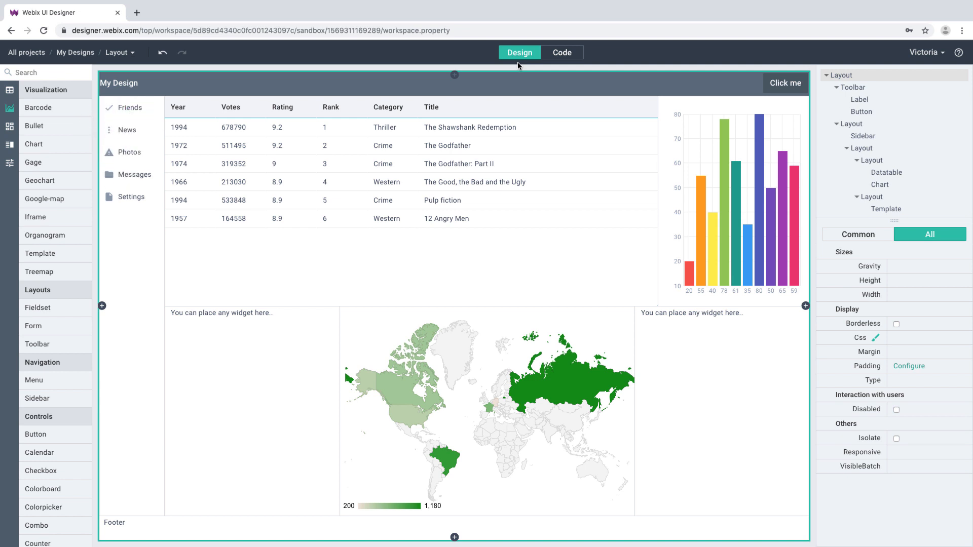
{"action": "left_click", "coordinate": [118, 52]}
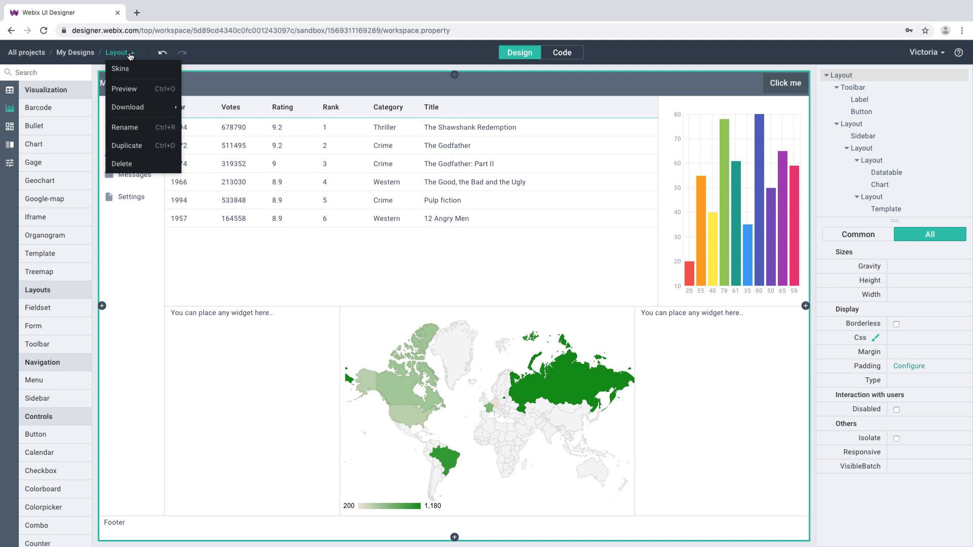
{"action": "left_click", "coordinate": [121, 68]}
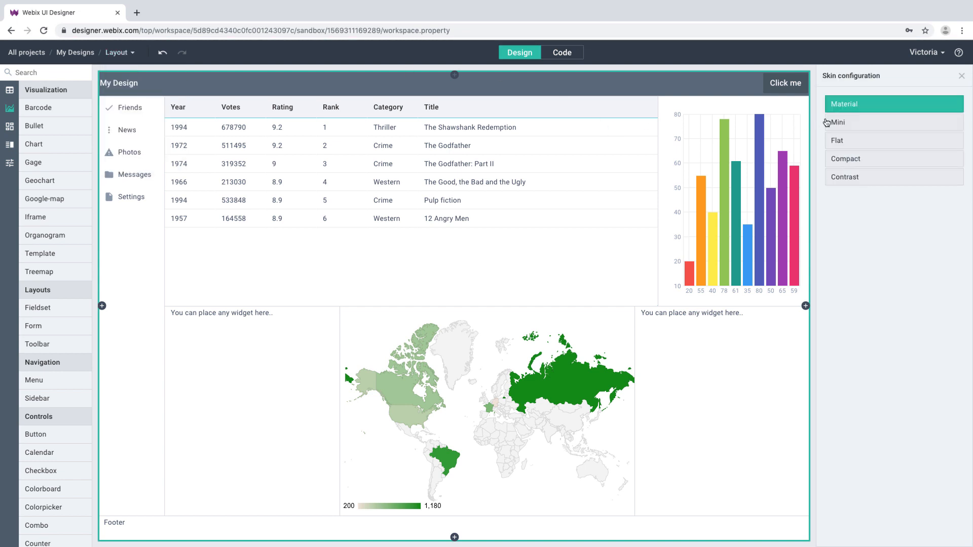
{"action": "left_click", "coordinate": [837, 141]}
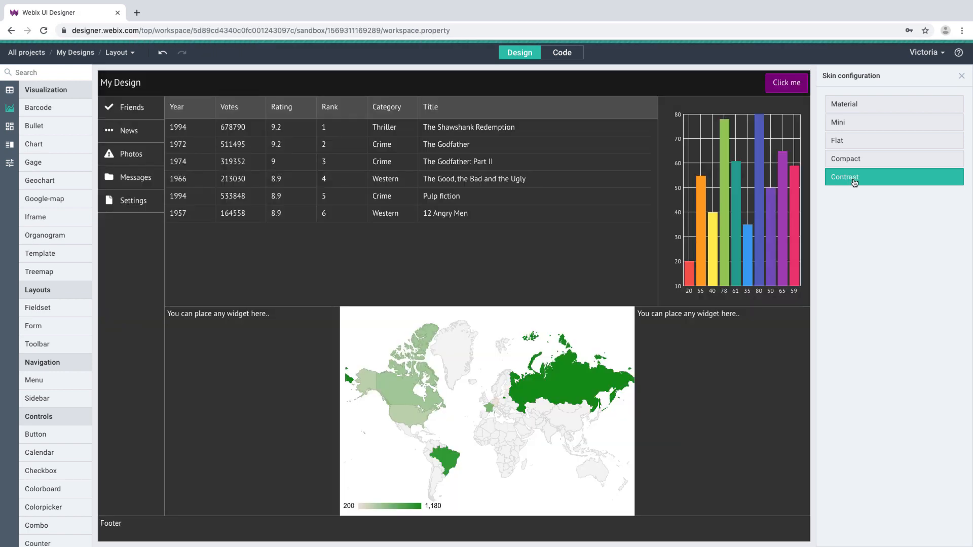
{"action": "left_click", "coordinate": [844, 103]}
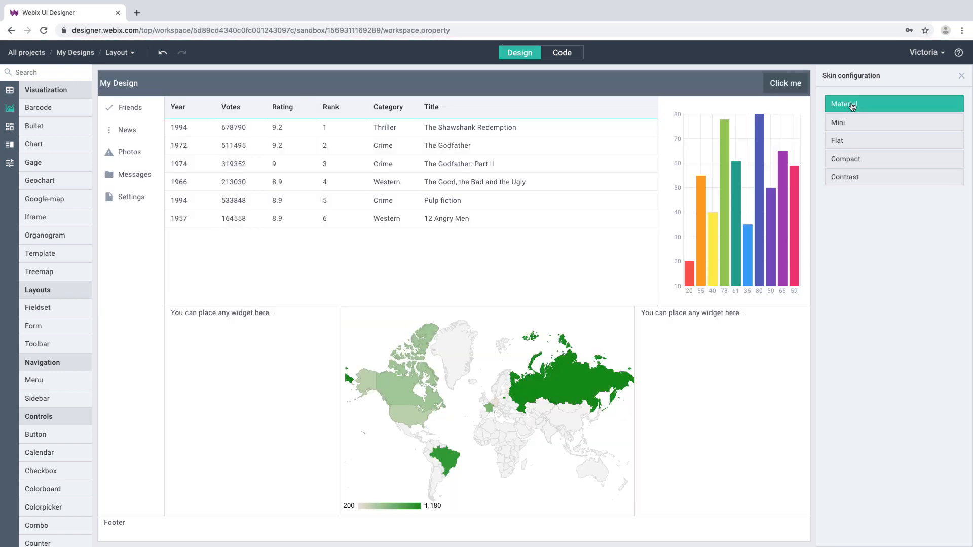
{"action": "left_click", "coordinate": [117, 52]}
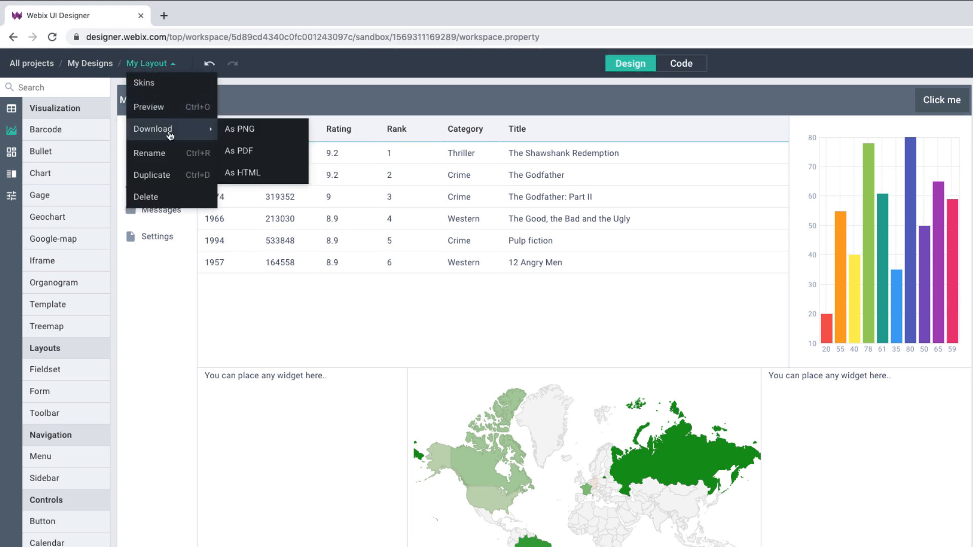
{"action": "mouse_move", "coordinate": [242, 172]}
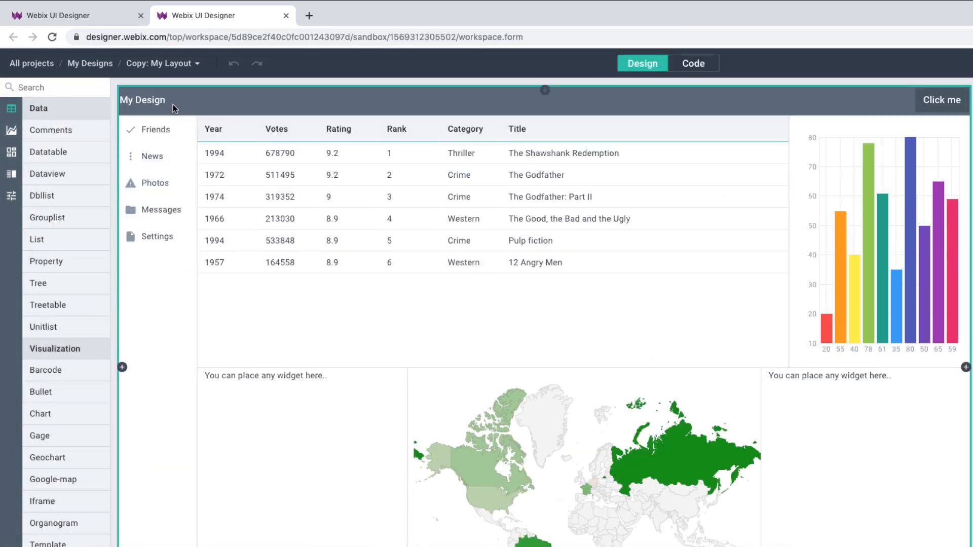
Duplicate the My Layout design, delete the copy, and go back to All projects.
{"action": "left_click", "coordinate": [160, 62]}
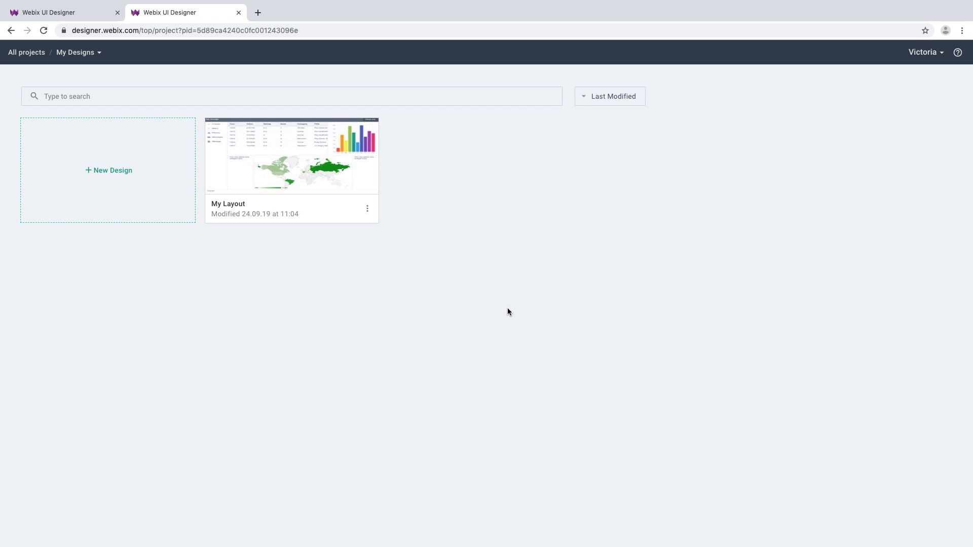
{"action": "left_click", "coordinate": [367, 208]}
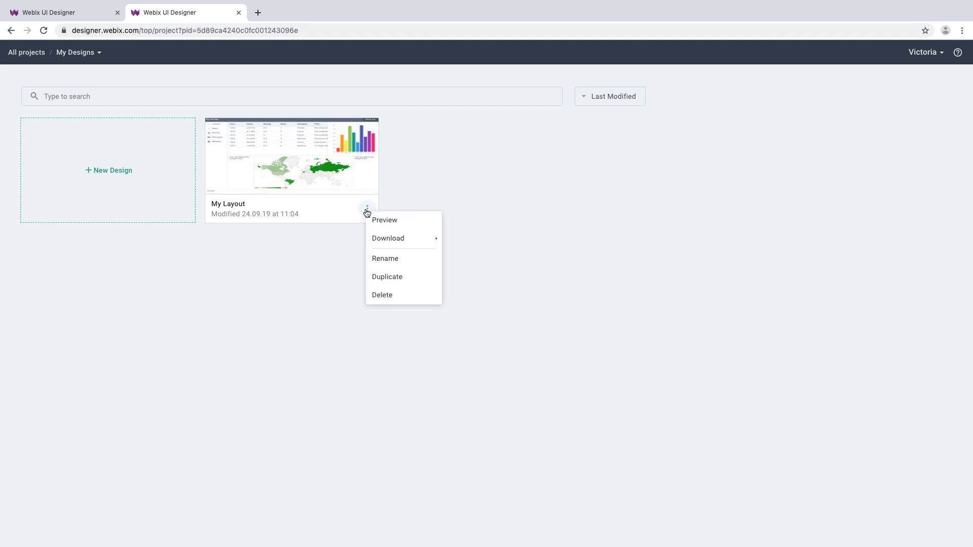
{"action": "left_click", "coordinate": [386, 277]}
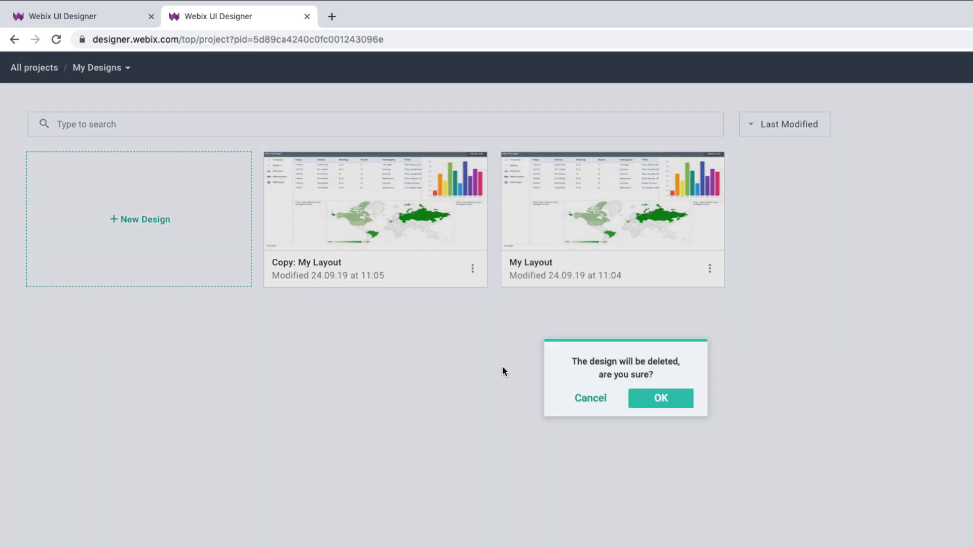
{"action": "left_click", "coordinate": [660, 398]}
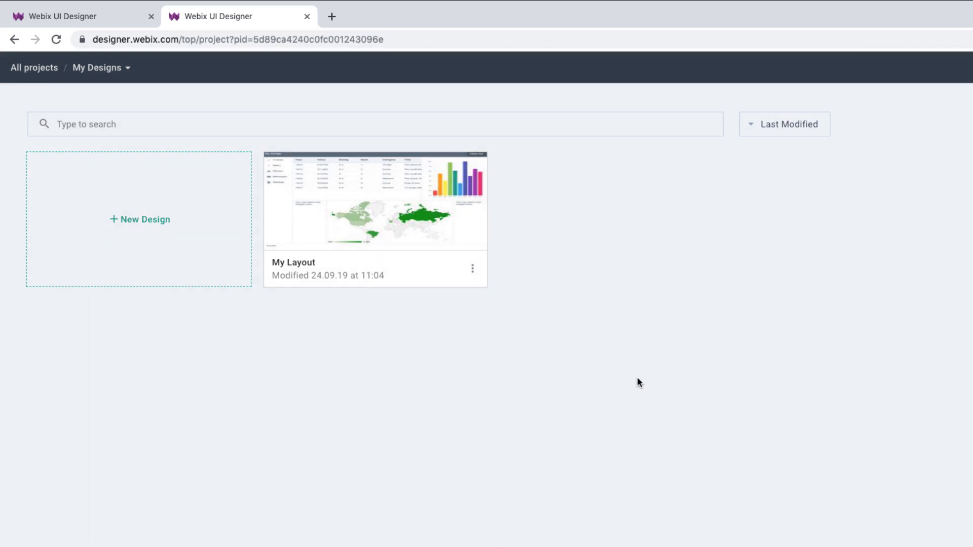
{"action": "left_click", "coordinate": [34, 68]}
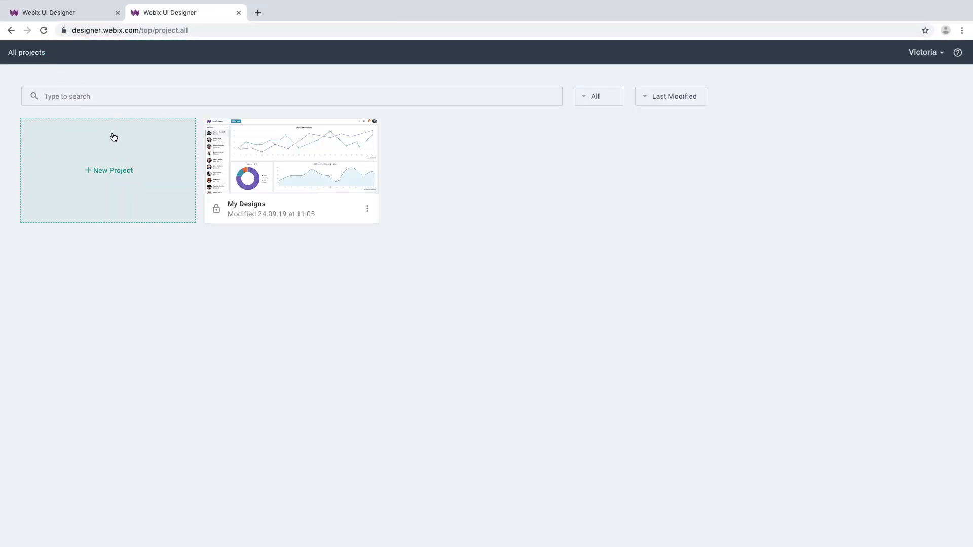
{"action": "mouse_move", "coordinate": [128, 171]}
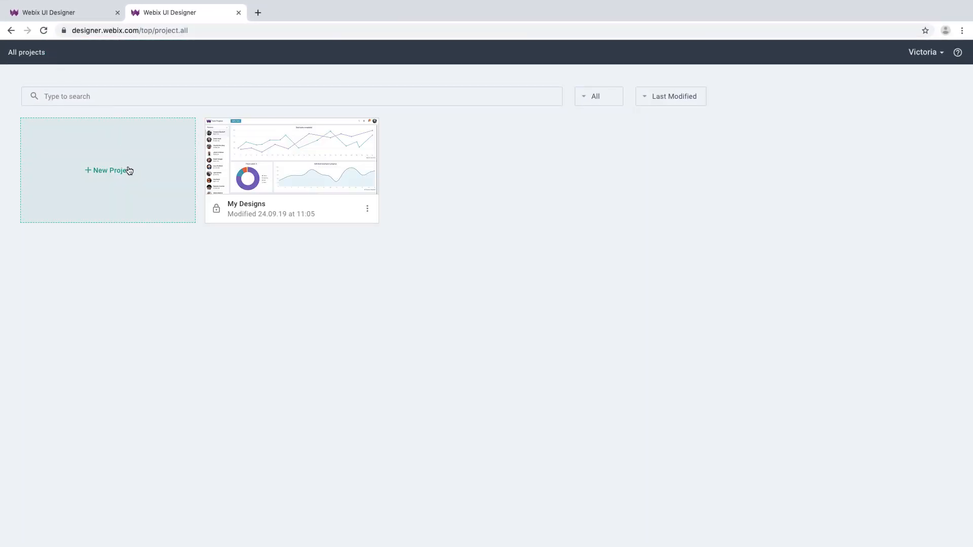
Create a project with the default name 'New Project', leaving the sort order unchanged.
{"action": "left_click", "coordinate": [108, 171]}
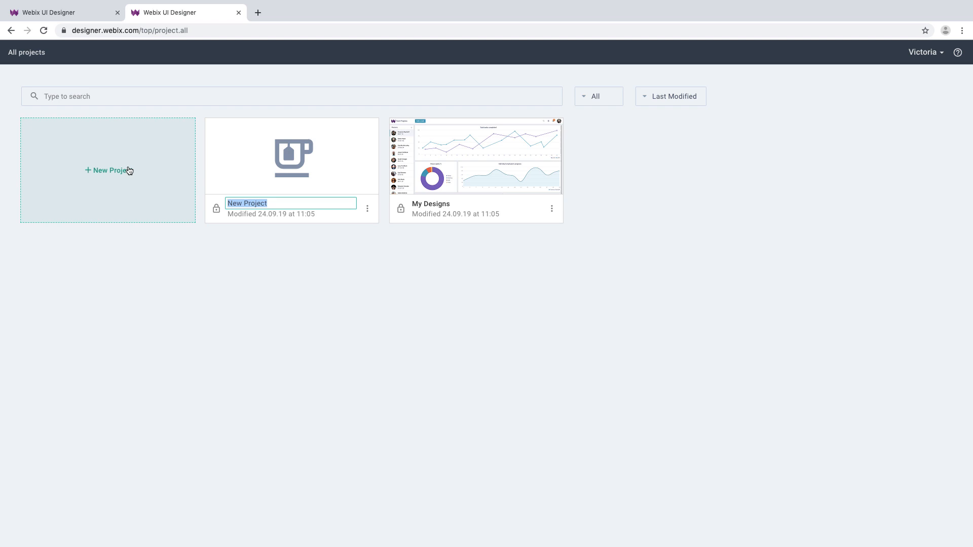
{"action": "left_click", "coordinate": [262, 241]}
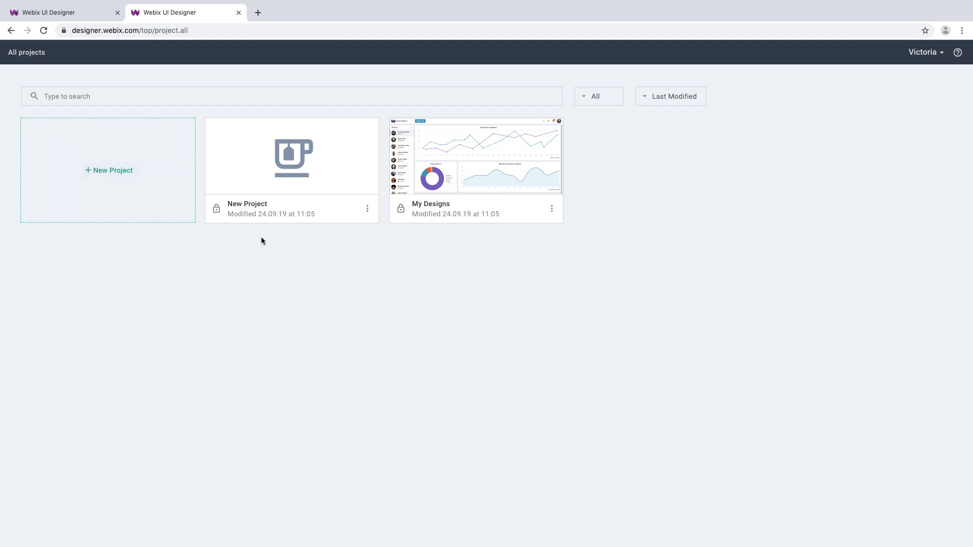
{"action": "left_click", "coordinate": [670, 96]}
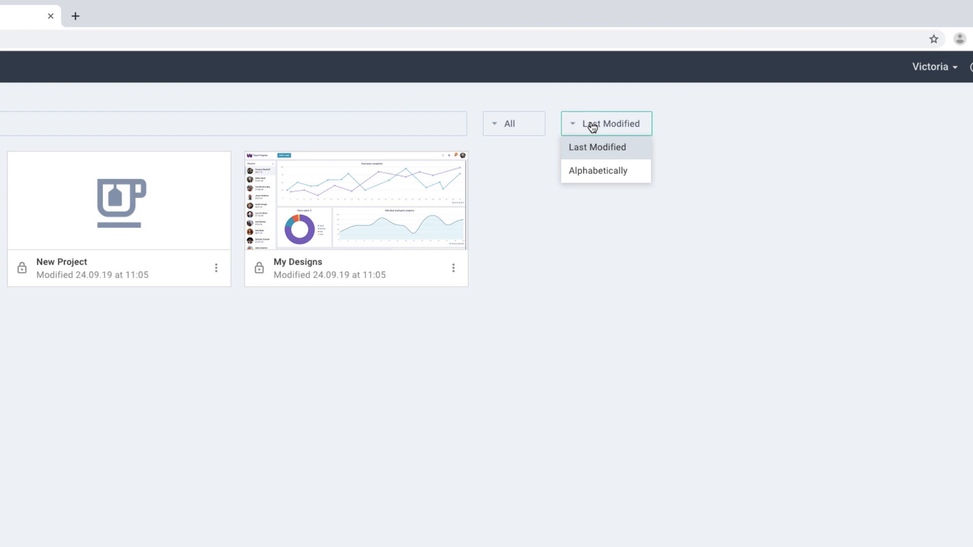
{"action": "mouse_move", "coordinate": [529, 131]}
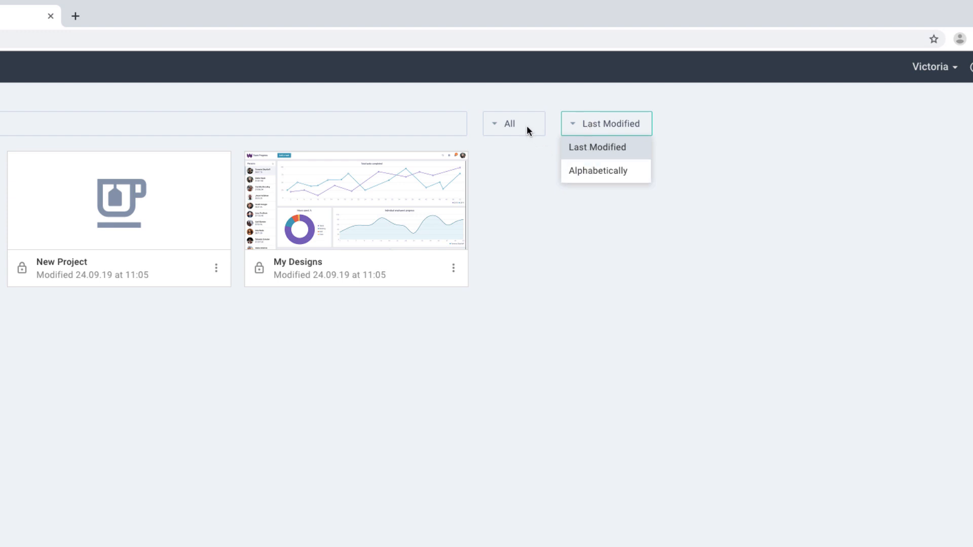
{"action": "left_click", "coordinate": [514, 124]}
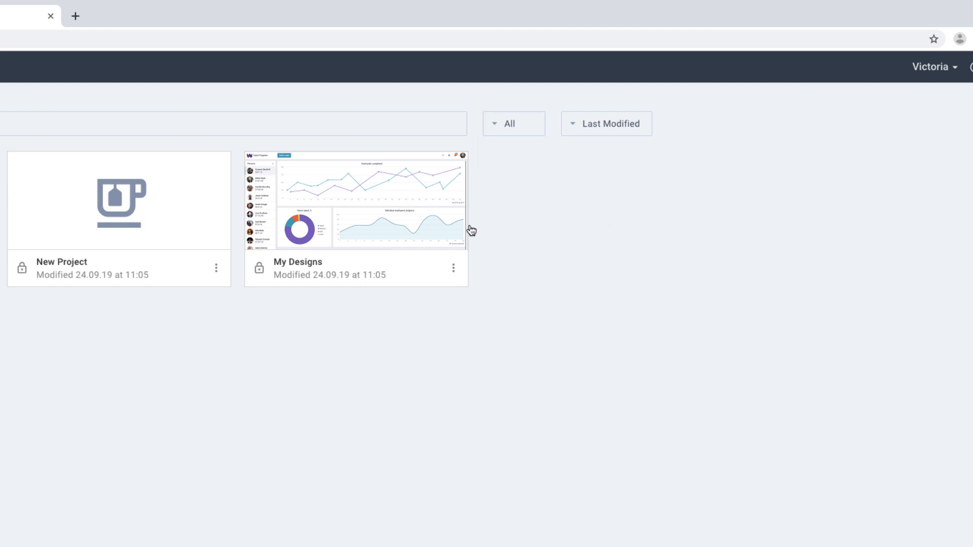
{"action": "left_click", "coordinate": [453, 268]}
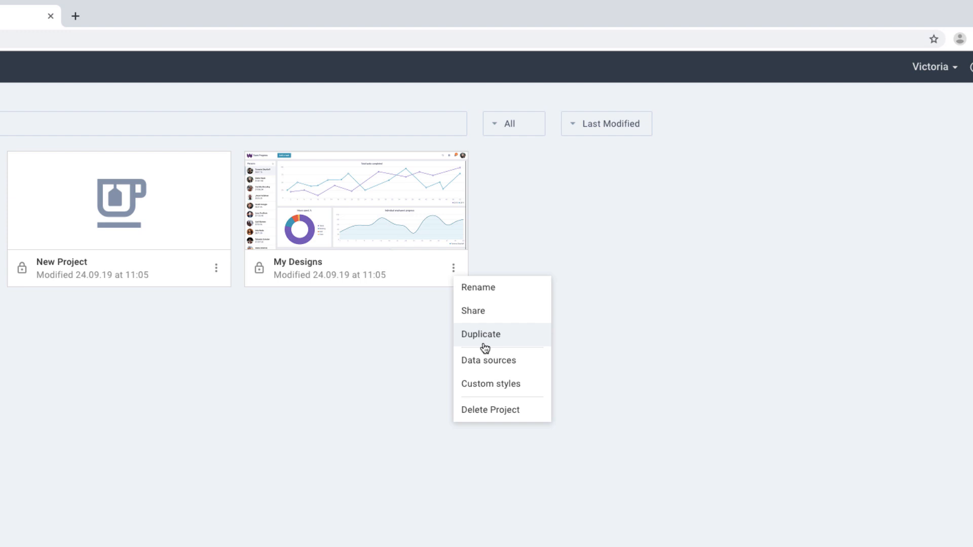
{"action": "left_click", "coordinate": [473, 311]}
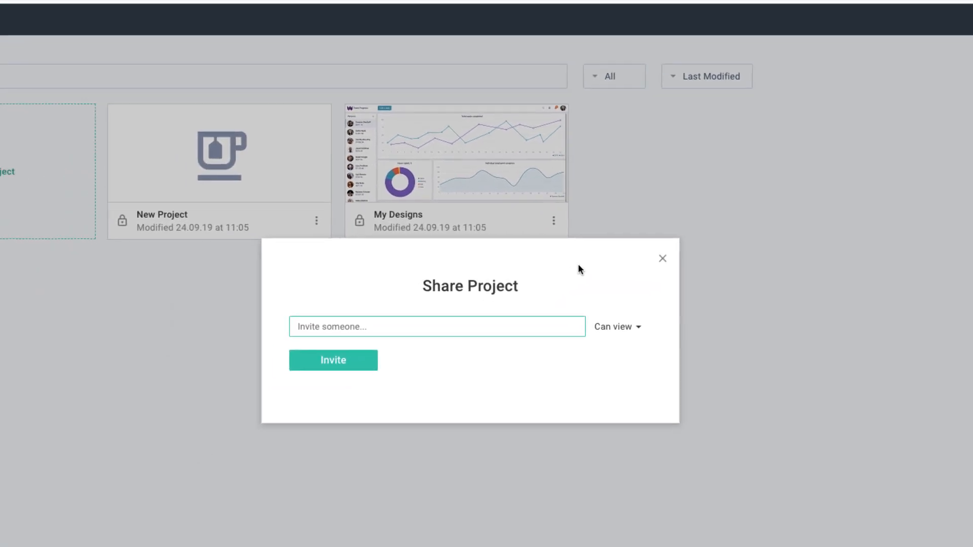
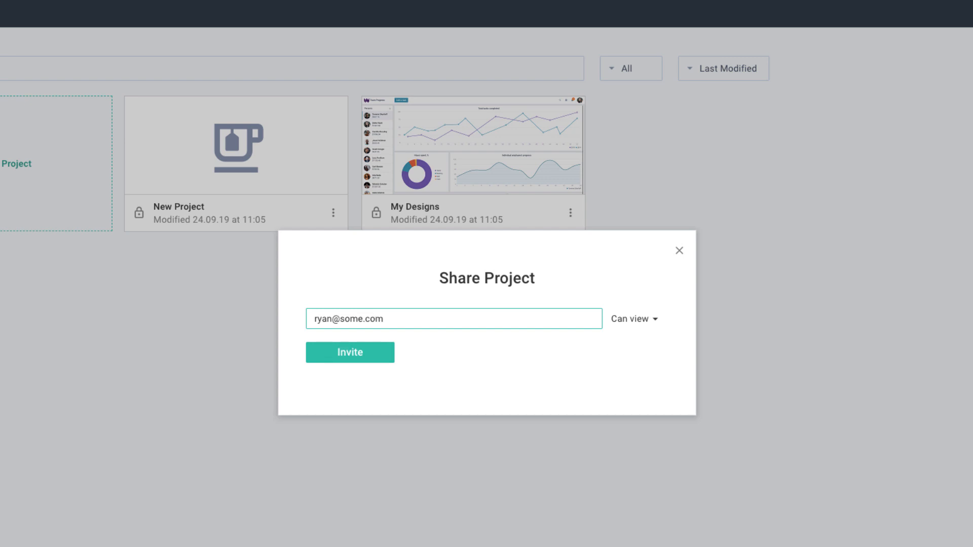
{"action": "left_click", "coordinate": [350, 352]}
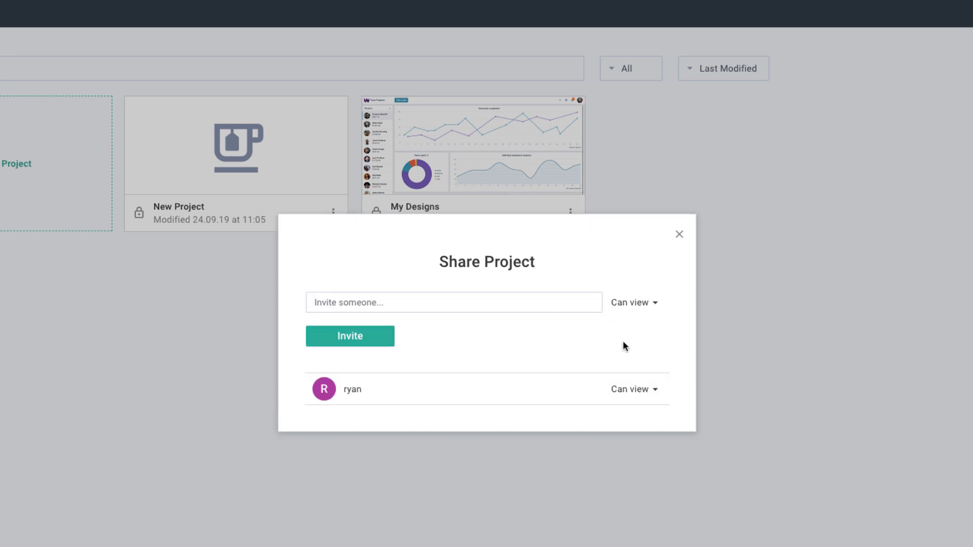
{"action": "left_click", "coordinate": [633, 389]}
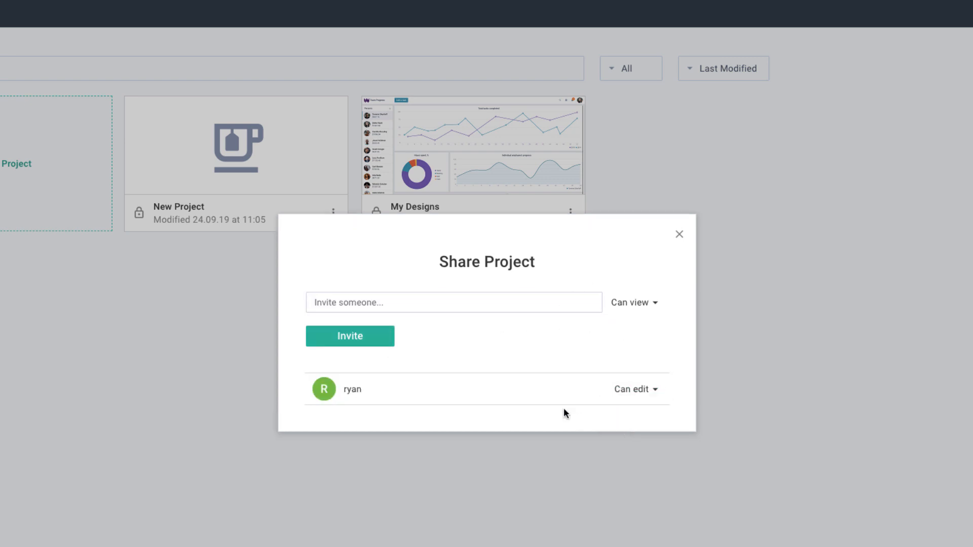
{"action": "left_click", "coordinate": [679, 234]}
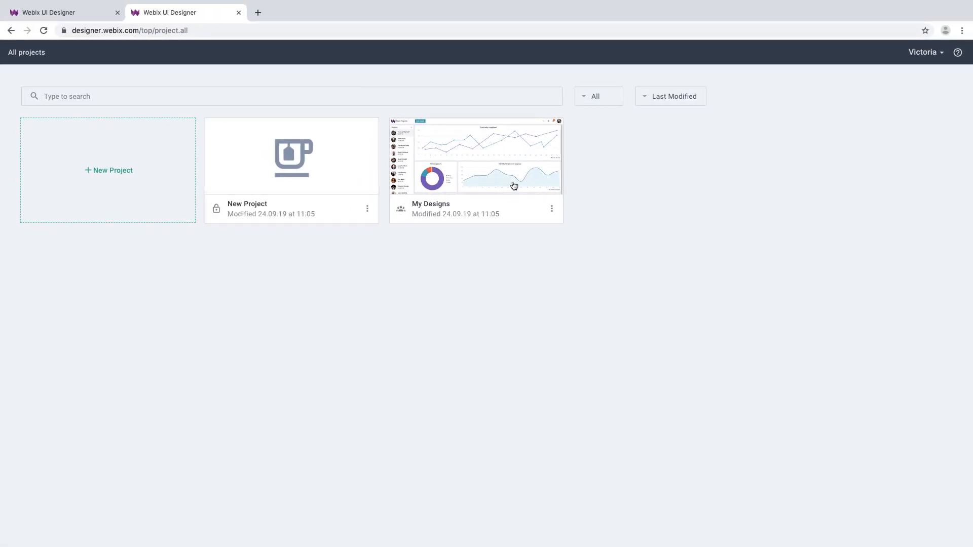
In My Layout, configure the sidebar's Data to use the Sidebar data source.
{"action": "left_click", "coordinate": [551, 208]}
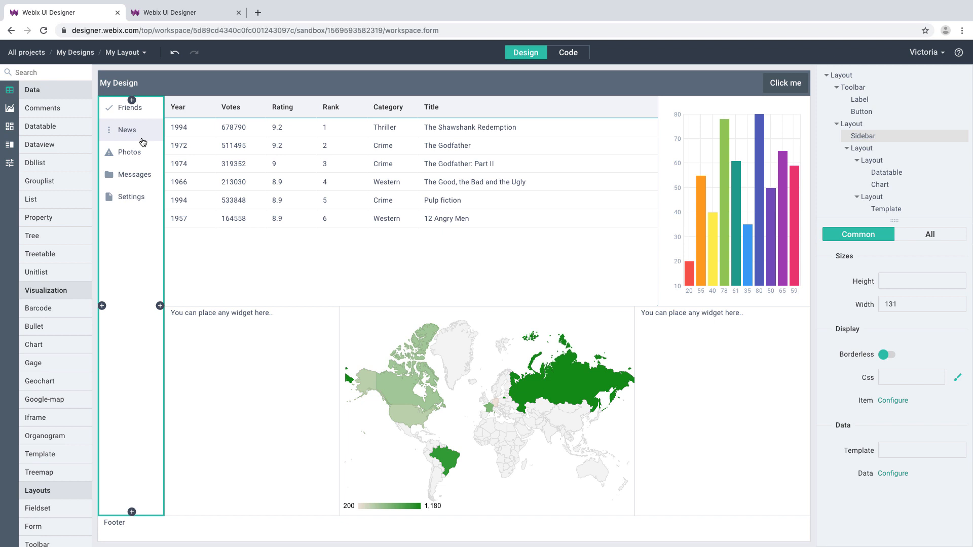
{"action": "mouse_move", "coordinate": [893, 473]}
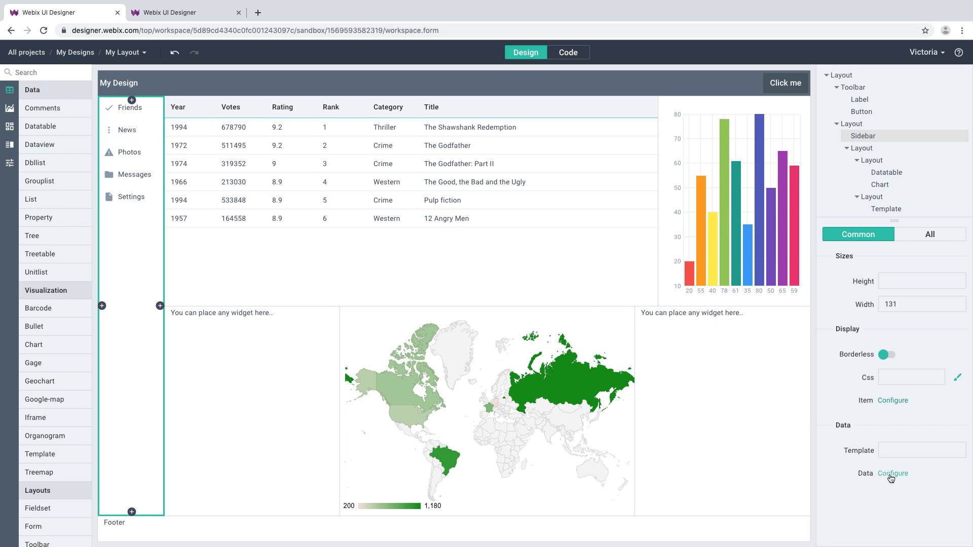
{"action": "left_click", "coordinate": [893, 474]}
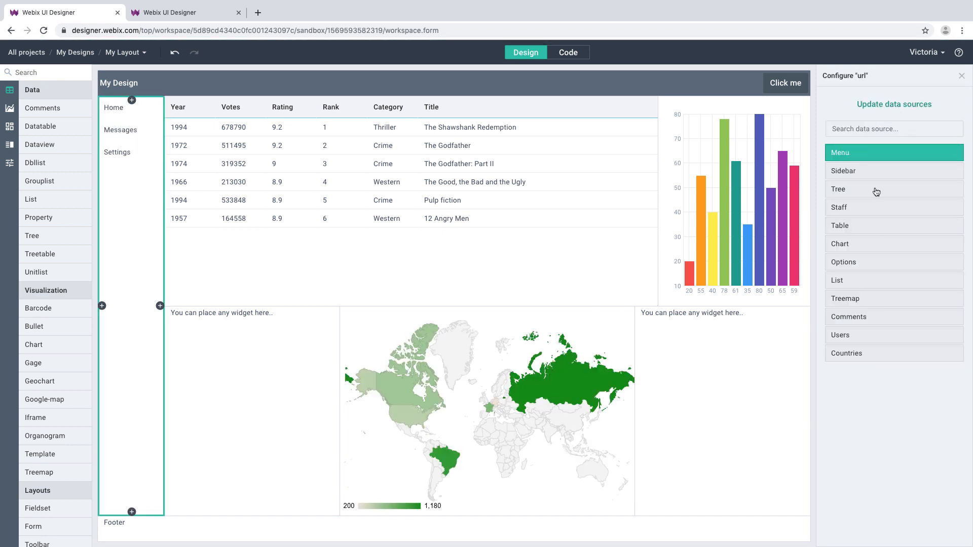
{"action": "left_click", "coordinate": [868, 170]}
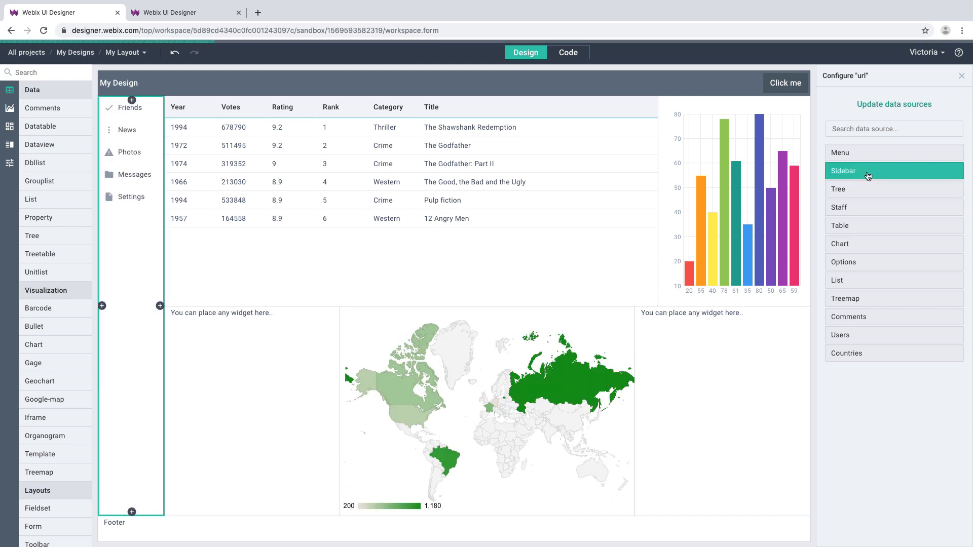
{"action": "left_click", "coordinate": [868, 176]}
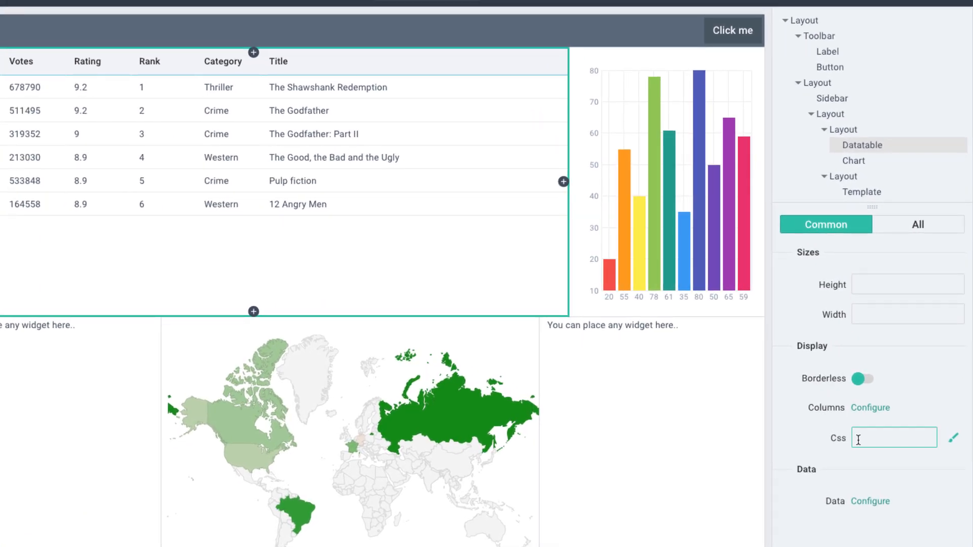
Give the datatable the webix_green CSS class and start a 'green' colour rule in Custom styles.
{"action": "type", "text": "webix_green"}
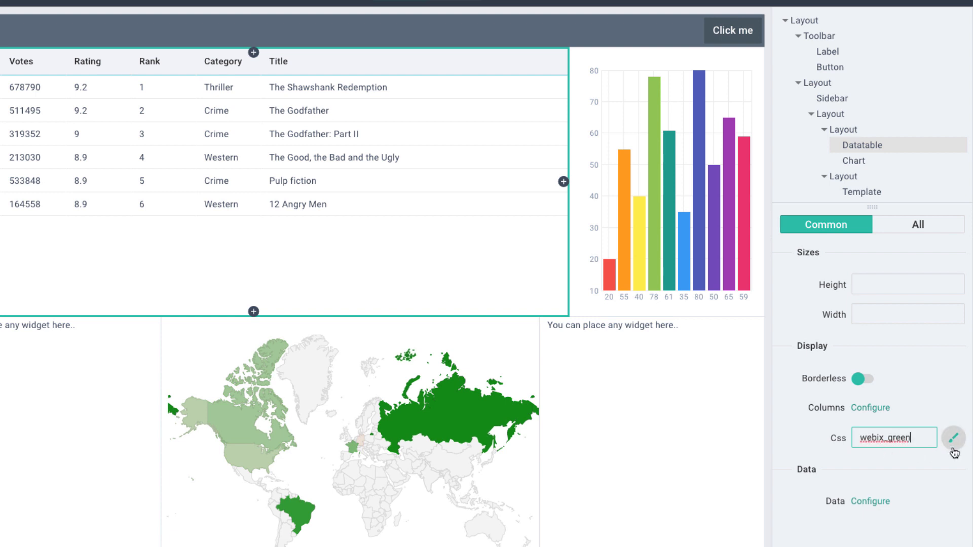
{"action": "left_click", "coordinate": [953, 438]}
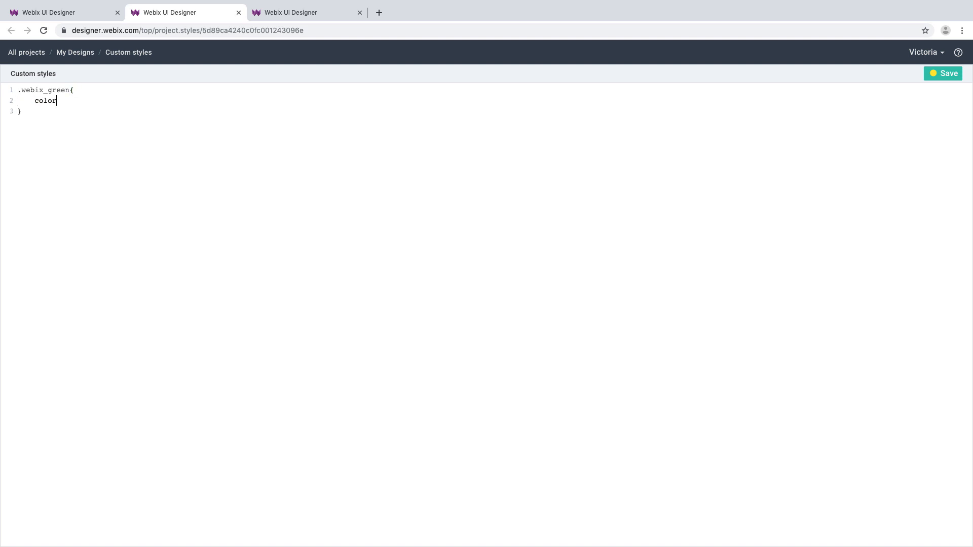
{"action": "type", "text": ":green;"}
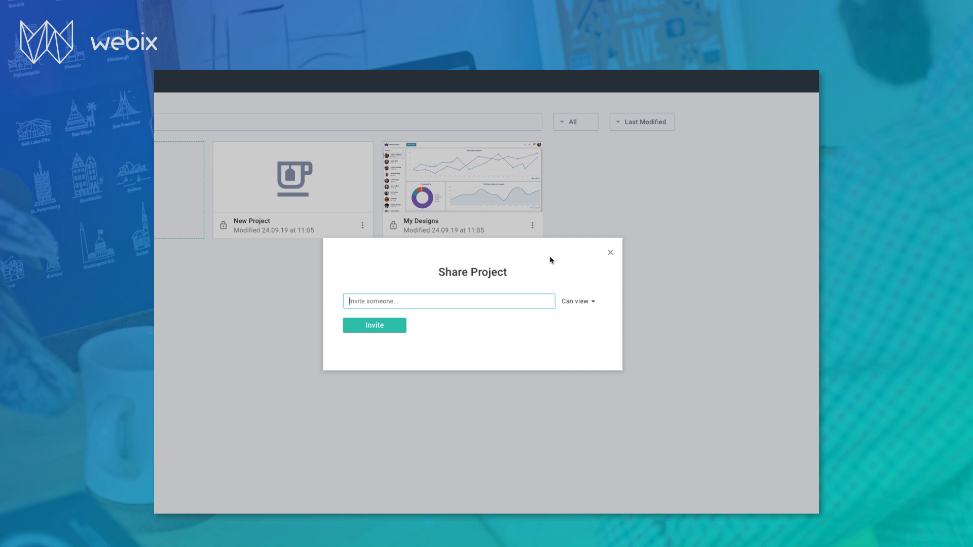
Open the collaborator ryan's permission options to grant edit rights.
{"action": "left_click", "coordinate": [577, 352]}
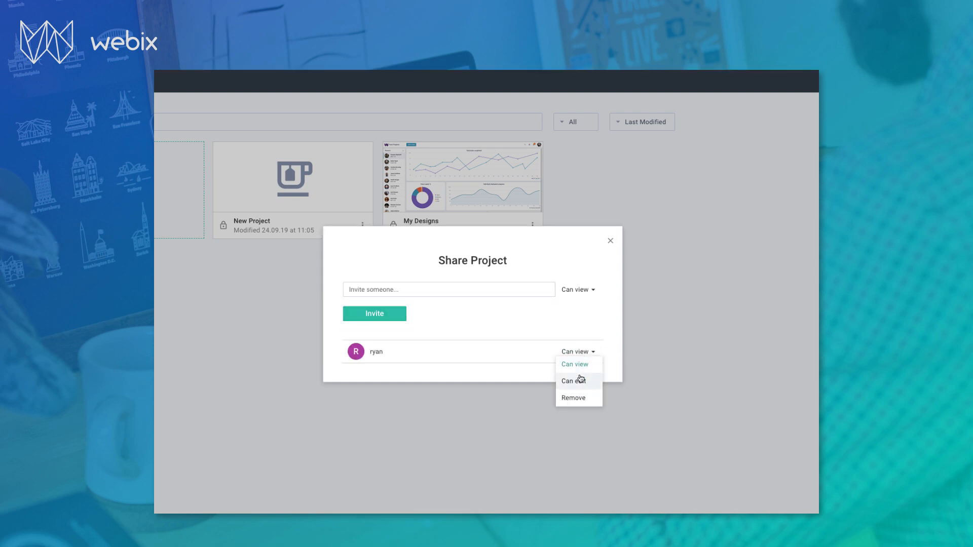